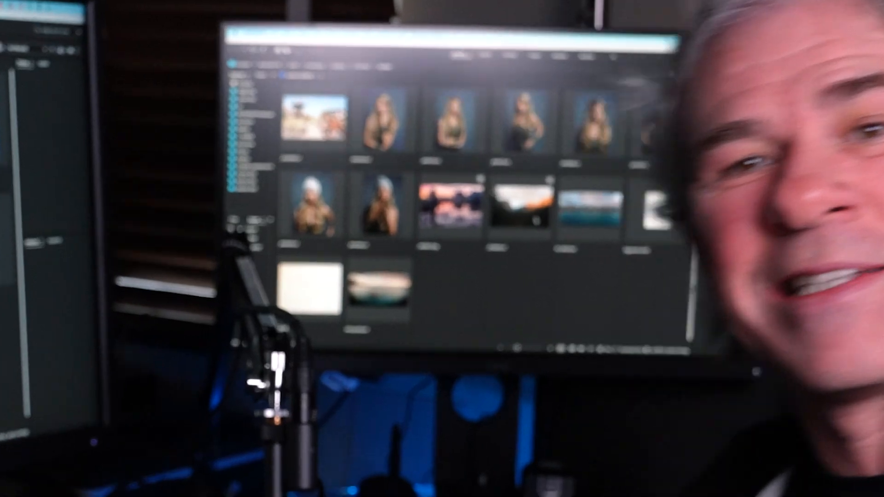
Send the portrait _64A9379.cr2 from Bridge into Camera Raw for editing.
{"action": "right_click", "coordinate": [479, 132]}
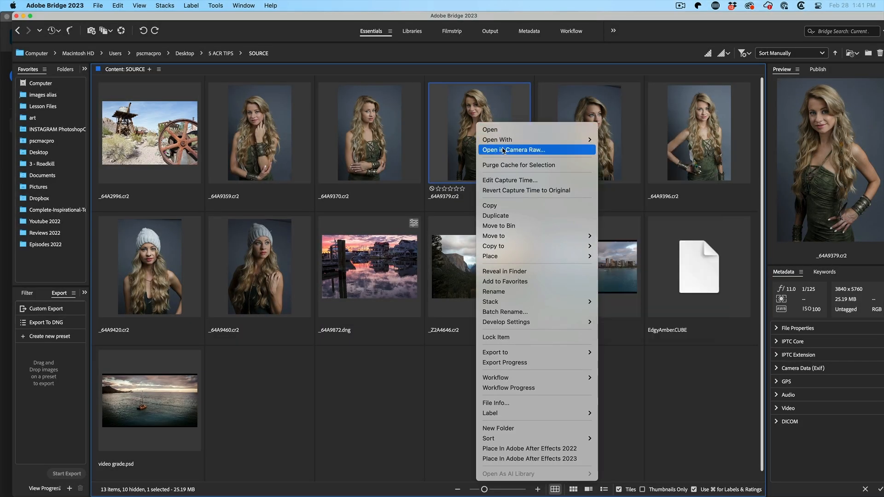
{"action": "left_click", "coordinate": [513, 149]}
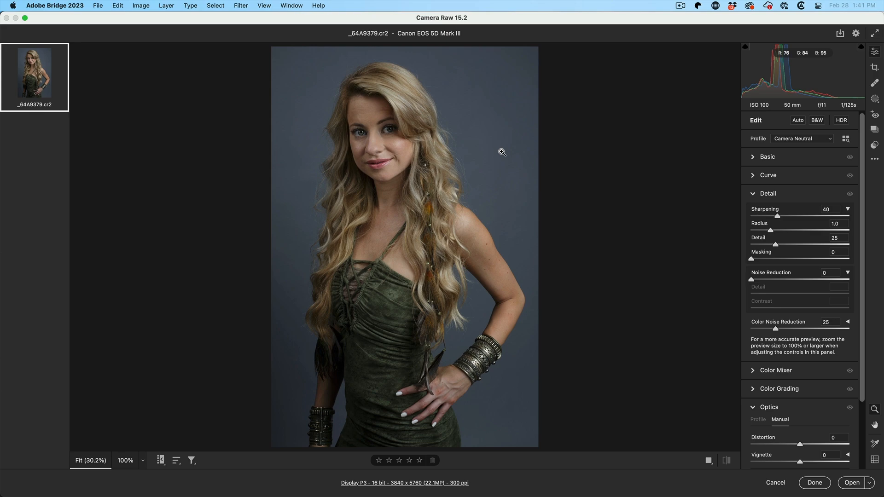
Create a hair-only person mask and shift its Hue toward vivid purple-magenta.
{"action": "left_click", "coordinate": [874, 80]}
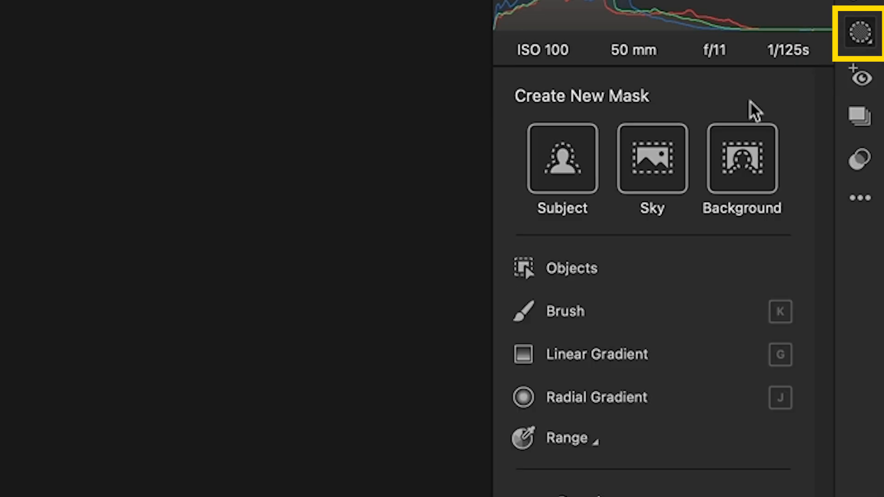
{"action": "scroll", "scroll_direction": "down", "scroll_amount": 3}
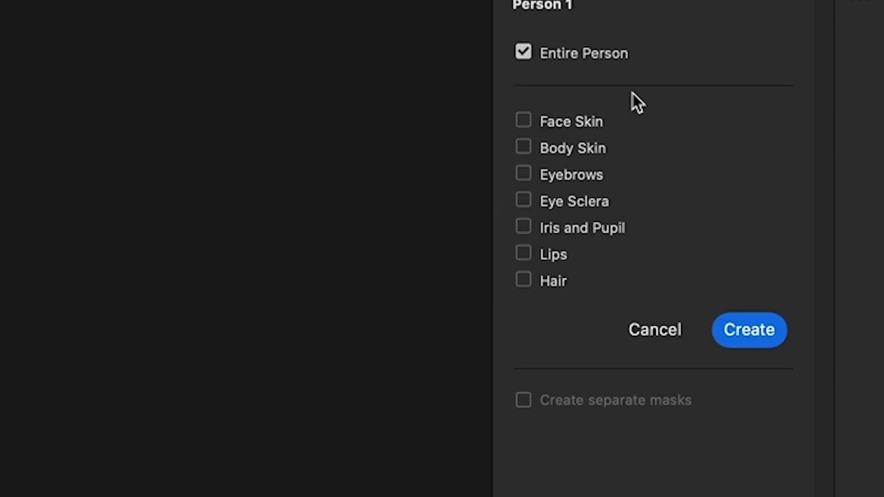
{"action": "left_click", "coordinate": [524, 280]}
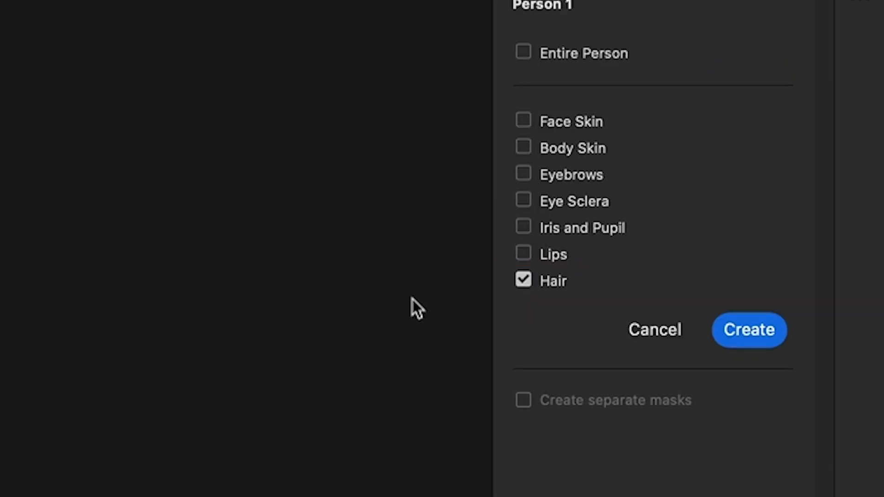
{"action": "left_click", "coordinate": [749, 330]}
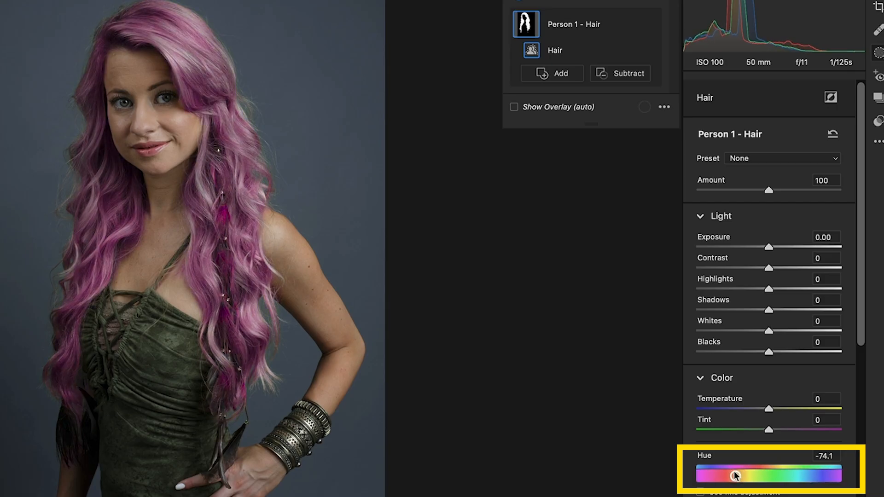
{"action": "left_click_drag", "start_coordinate": [735, 476], "coordinate": [733, 476]}
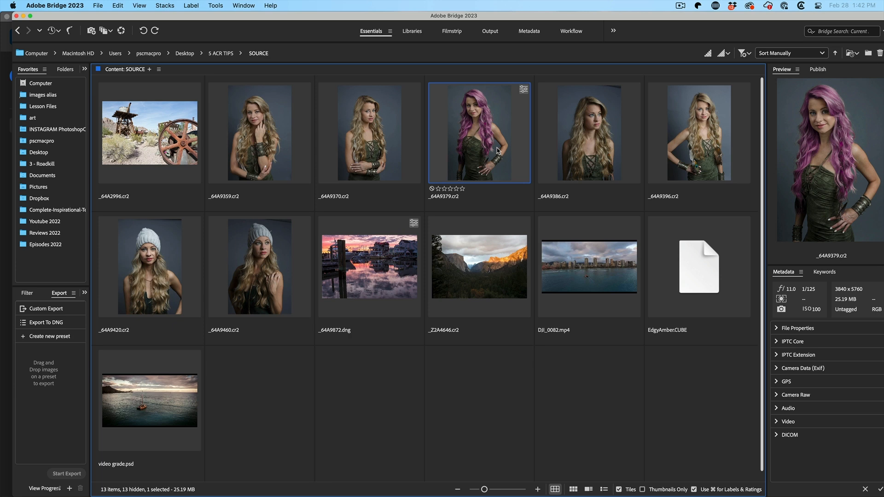
{"action": "mouse_move", "coordinate": [526, 93]}
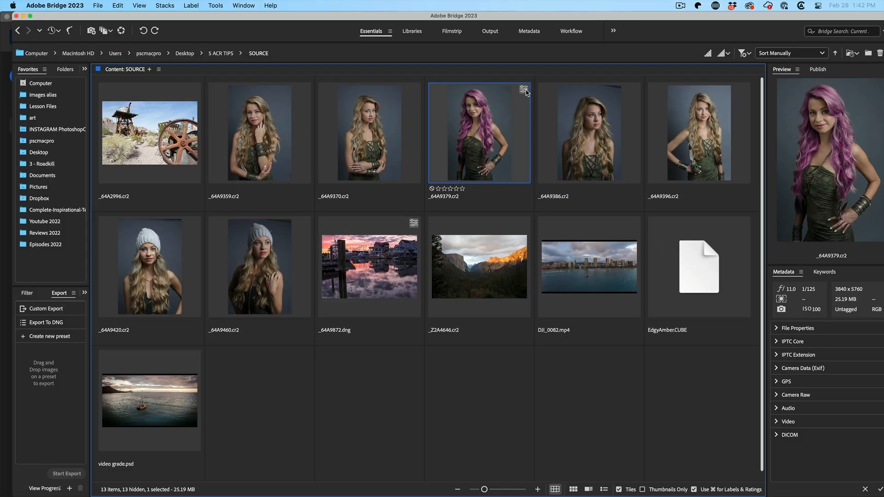
{"action": "mouse_move", "coordinate": [291, 117]}
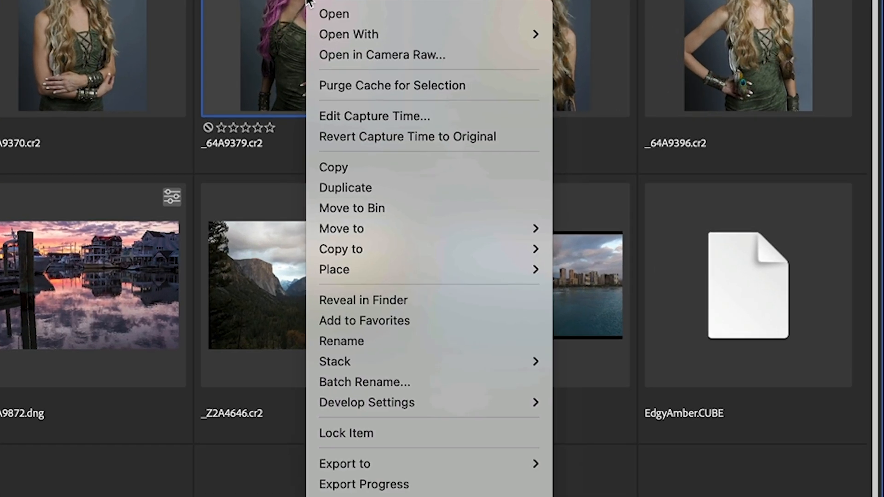
{"action": "mouse_move", "coordinate": [366, 402]}
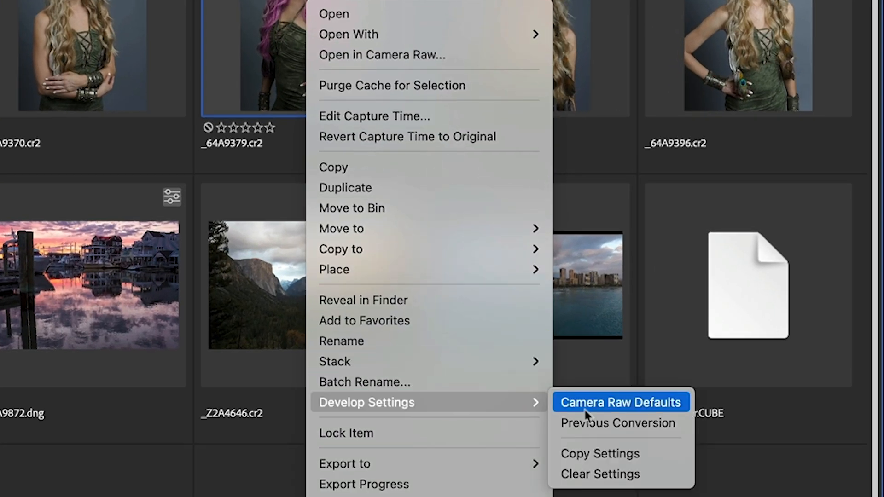
Copy the develop settings of the purple-hair portrait.
{"action": "left_click", "coordinate": [620, 402]}
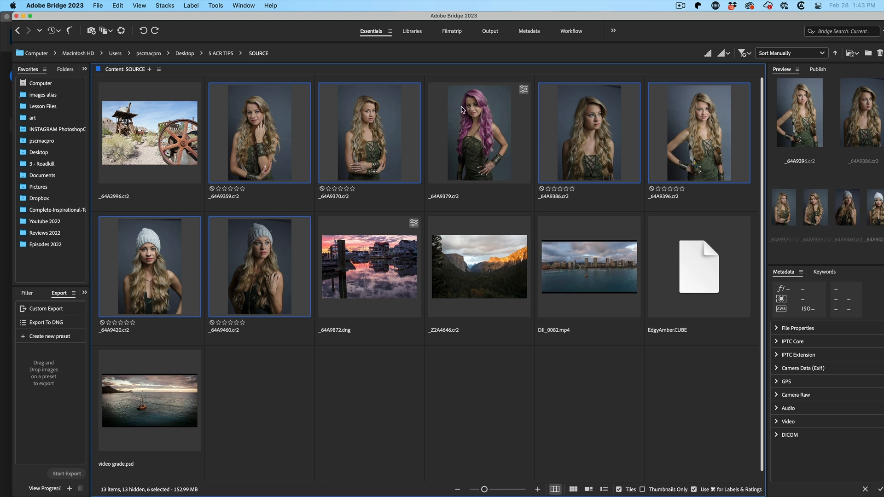
{"action": "mouse_move", "coordinate": [510, 111]}
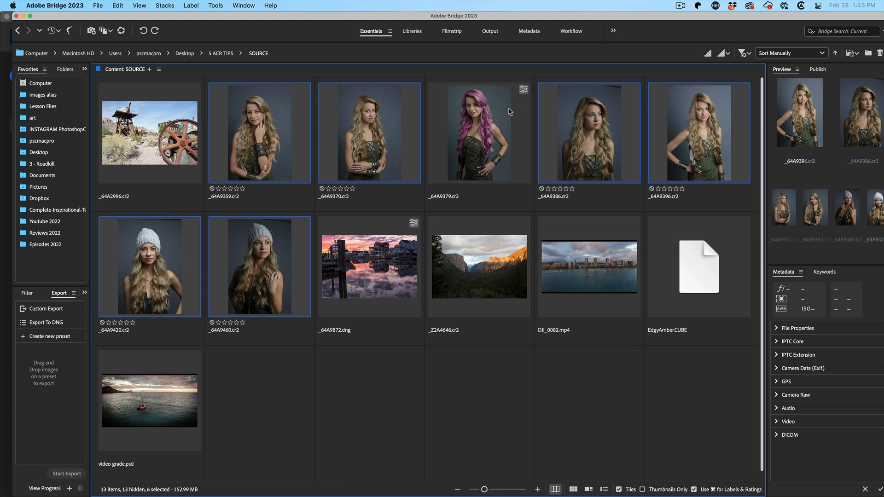
{"action": "mouse_move", "coordinate": [575, 113]}
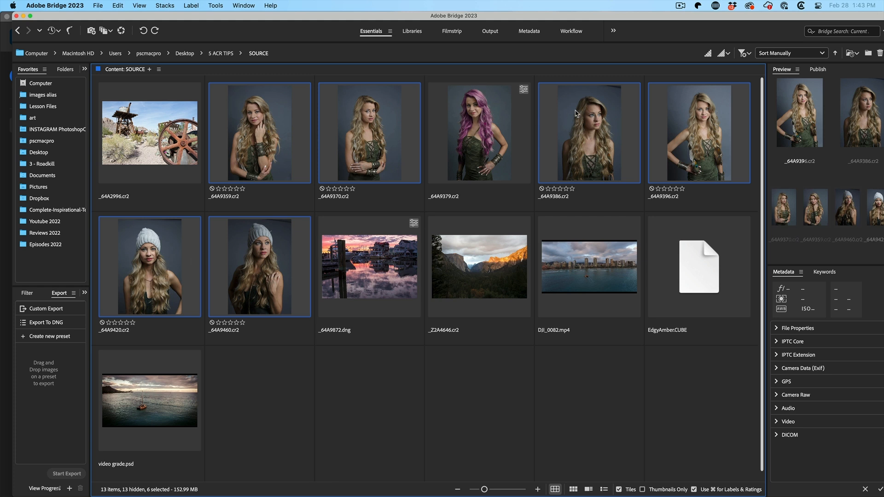
Paste only the Masking settings onto the six selected portraits via Paste Settings with Subset None.
{"action": "right_click", "coordinate": [589, 133]}
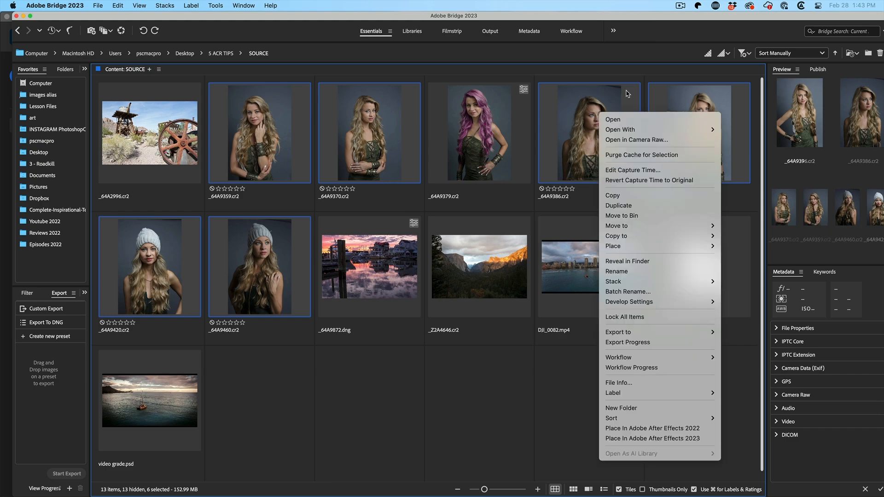
{"action": "mouse_move", "coordinate": [629, 302]}
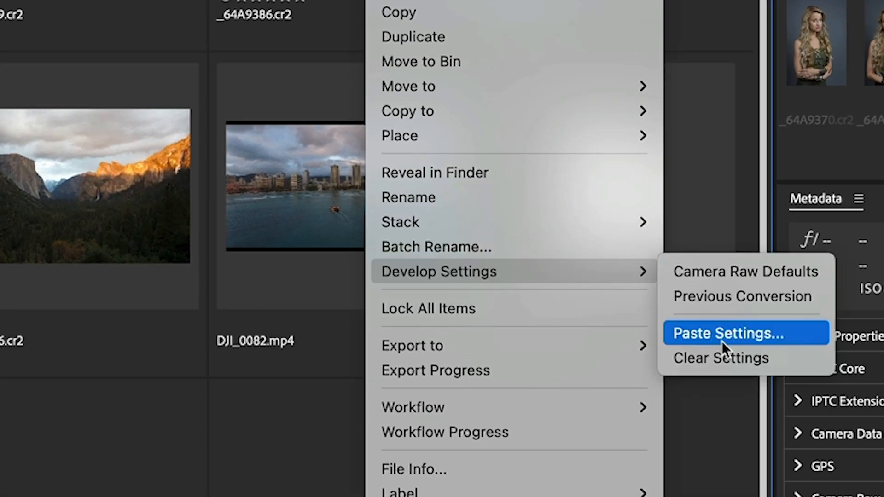
{"action": "left_click", "coordinate": [728, 334]}
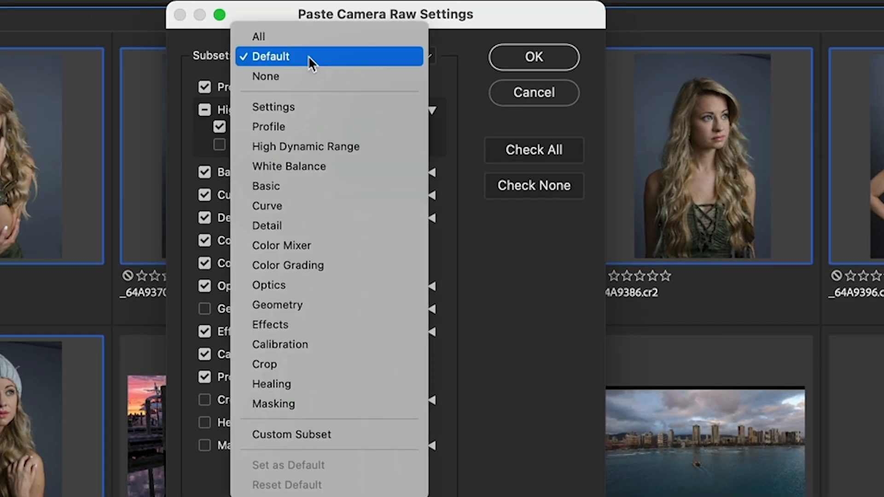
{"action": "left_click", "coordinate": [265, 77]}
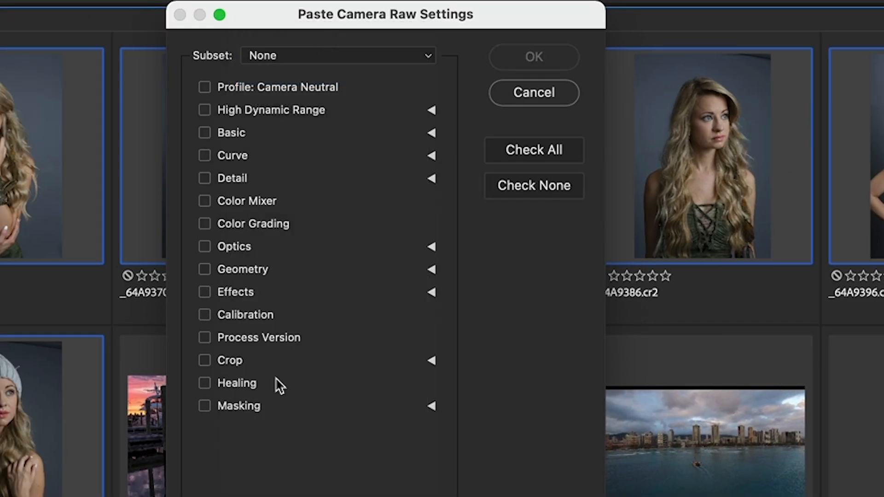
{"action": "left_click", "coordinate": [204, 405]}
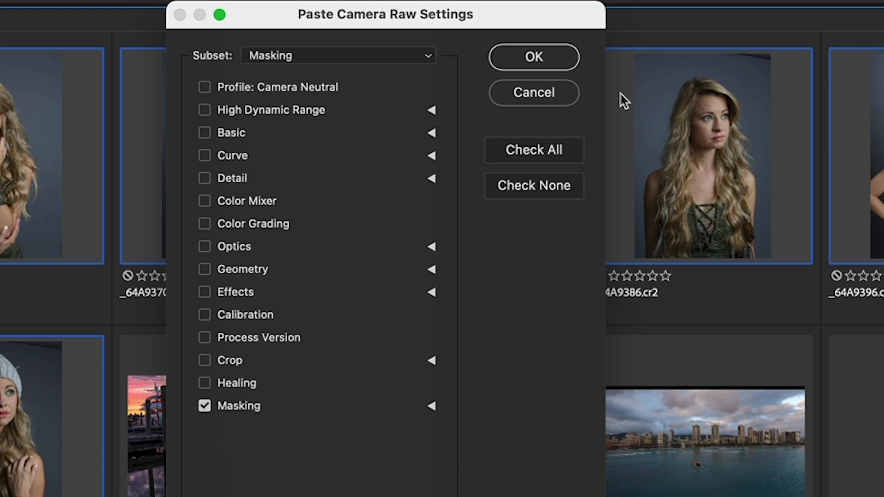
{"action": "left_click", "coordinate": [533, 57]}
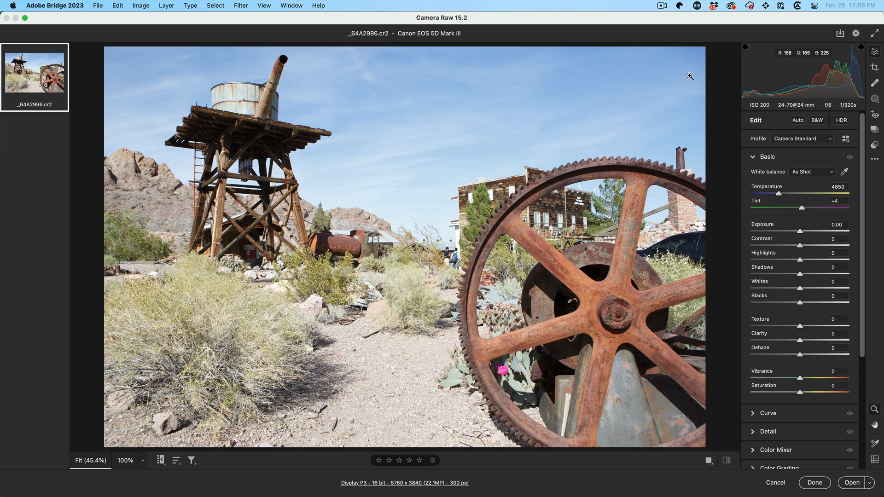
Try a Subject mask on the cog photo, which also grabs the water tower and buildings.
{"action": "left_click", "coordinate": [875, 99]}
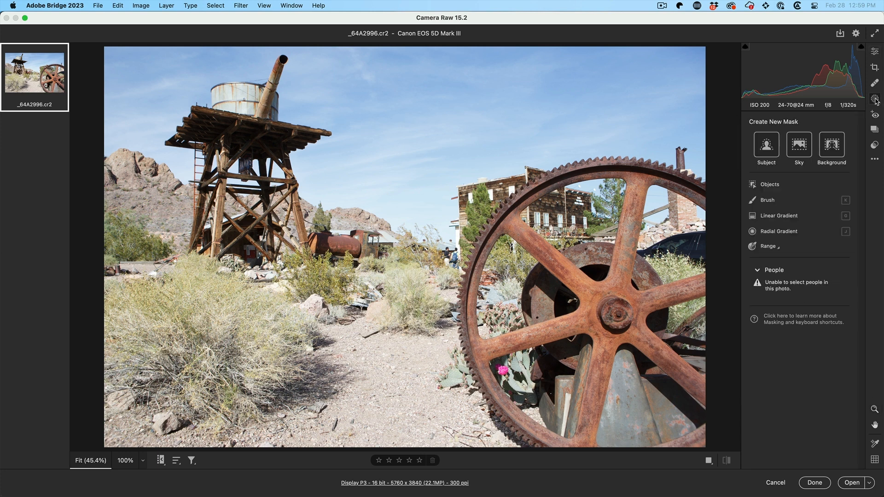
{"action": "mouse_move", "coordinate": [875, 99]}
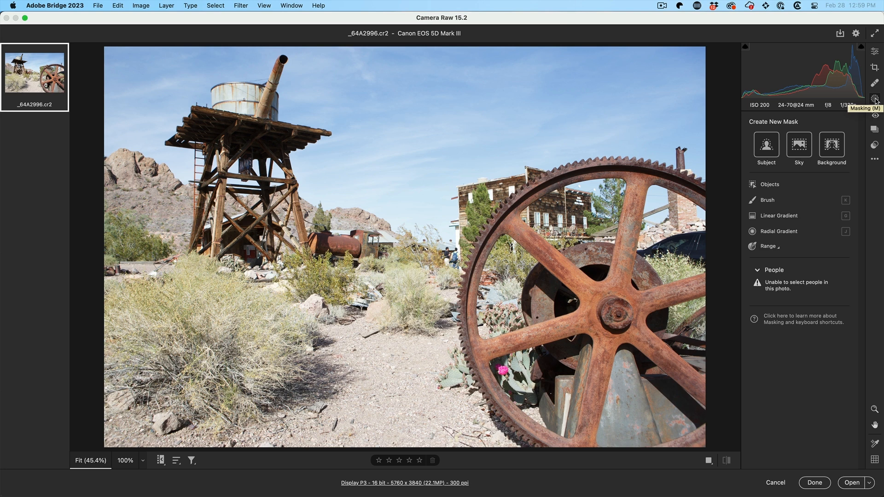
{"action": "left_click", "coordinate": [766, 147]}
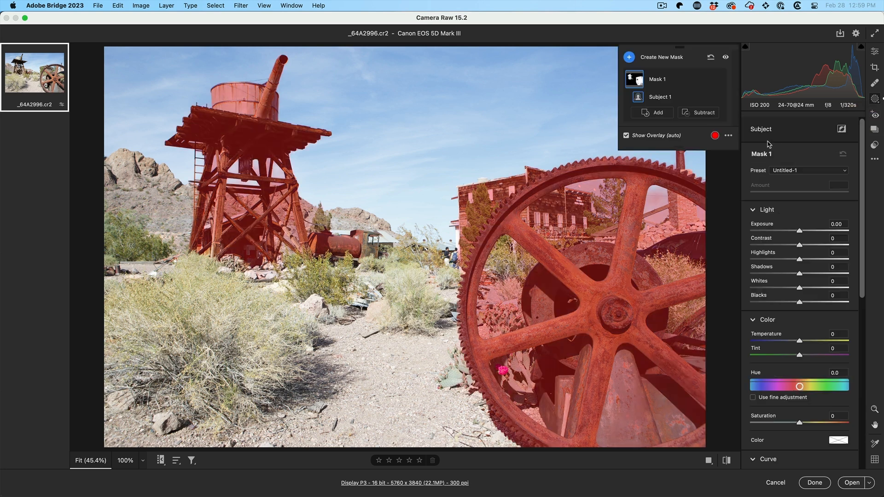
{"action": "mouse_move", "coordinate": [273, 228]}
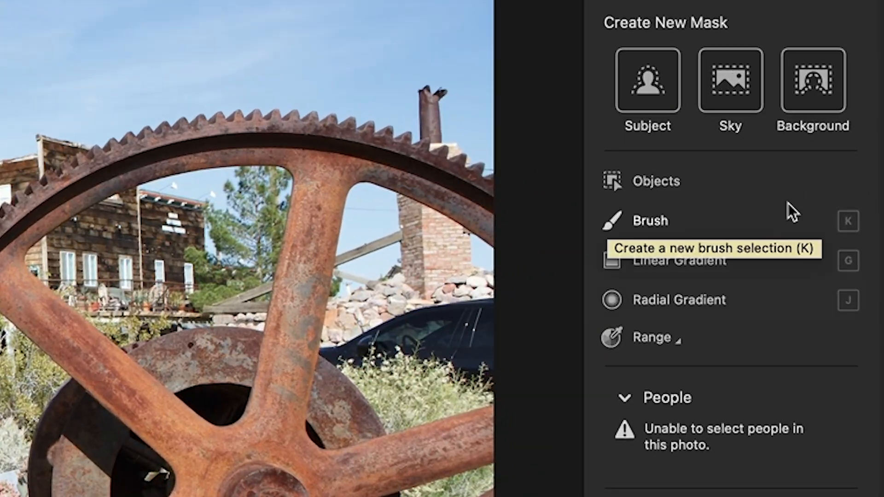
Build an Objects mask over the large rusty cog and begin subtracting unwanted areas.
{"action": "left_click", "coordinate": [647, 221]}
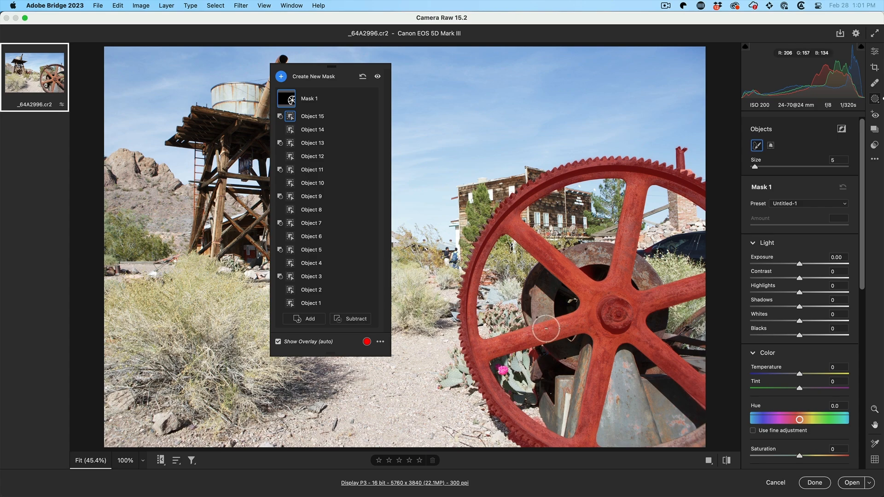
{"action": "left_click", "coordinate": [350, 318]}
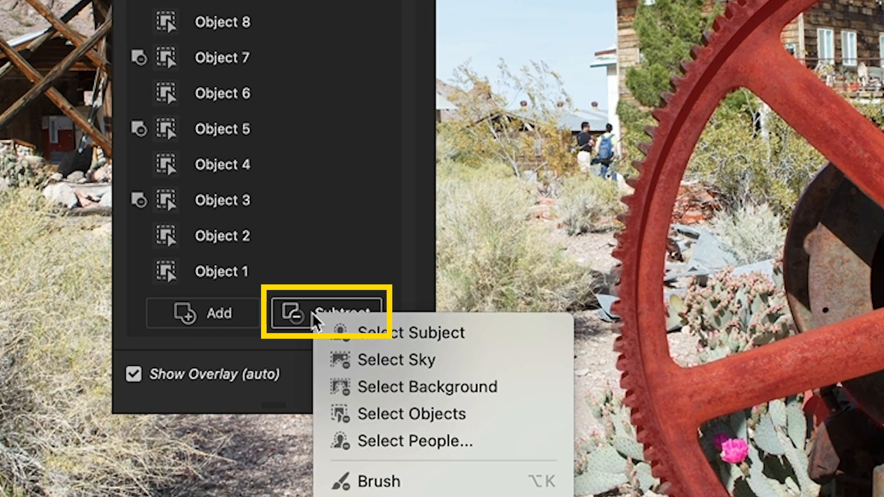